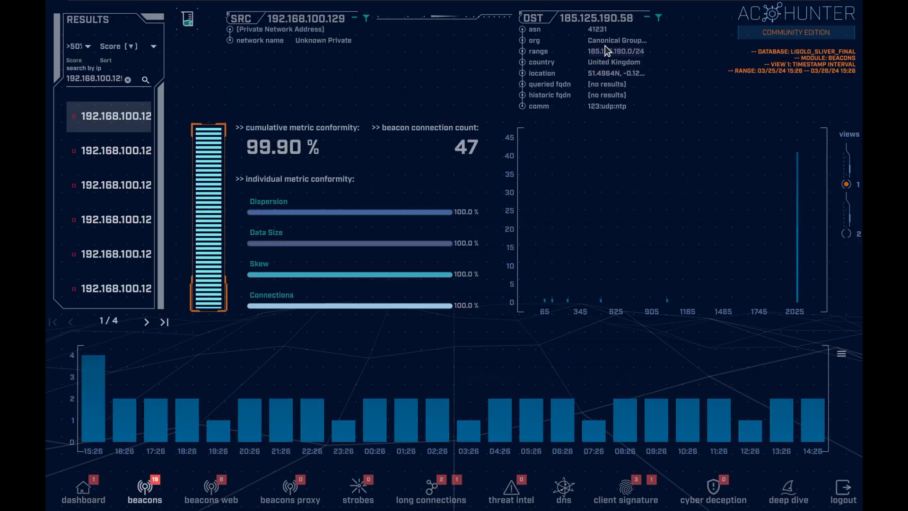
Compare the Google Cloud beacon, then return to the Canonical NTP beacon
{"action": "left_click", "coordinate": [115, 151]}
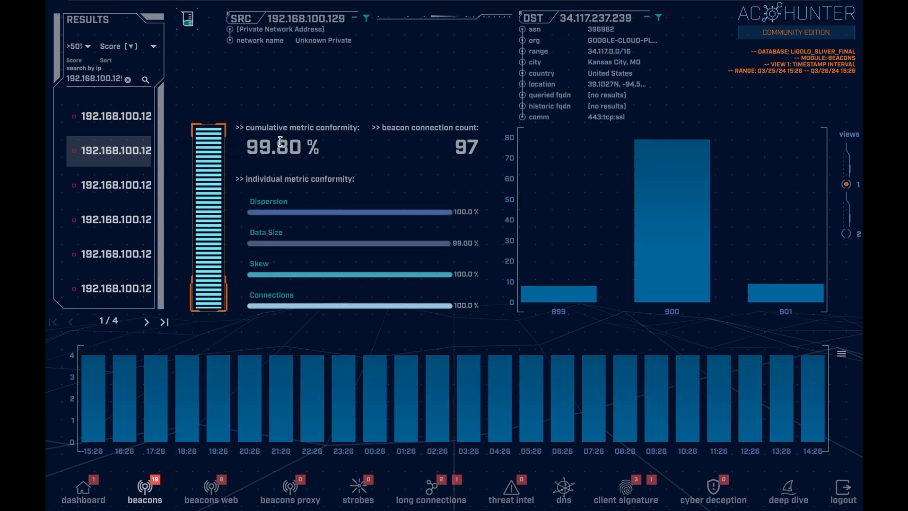
{"action": "left_click", "coordinate": [116, 116]}
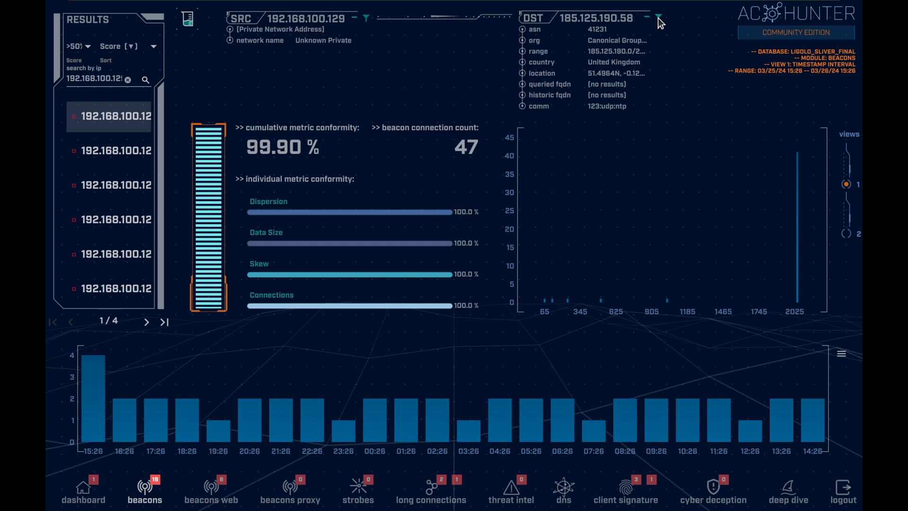
Safelist destination 185.125.190.58 with comment 'Canonical Update (Safe)'
{"action": "left_click", "coordinate": [658, 18]}
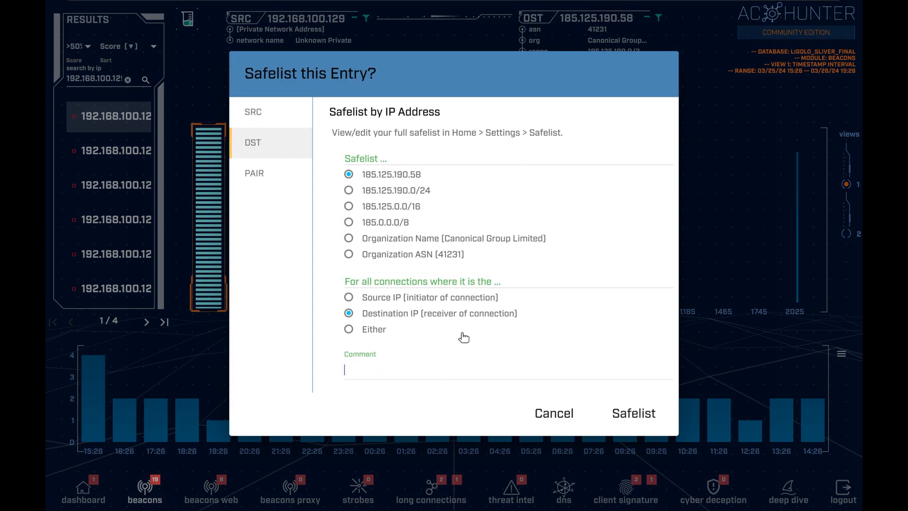
{"action": "type", "text": "Canonical U"}
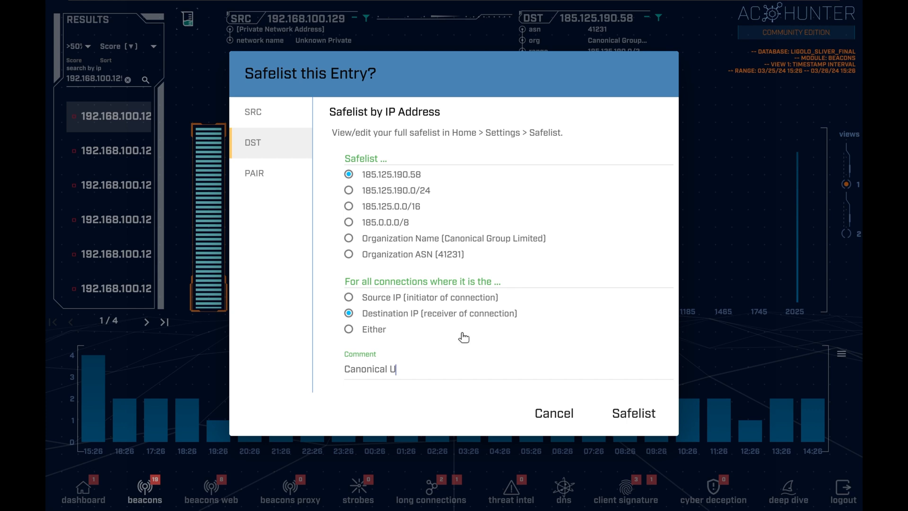
{"action": "type", "text": "pdate [Safe"}
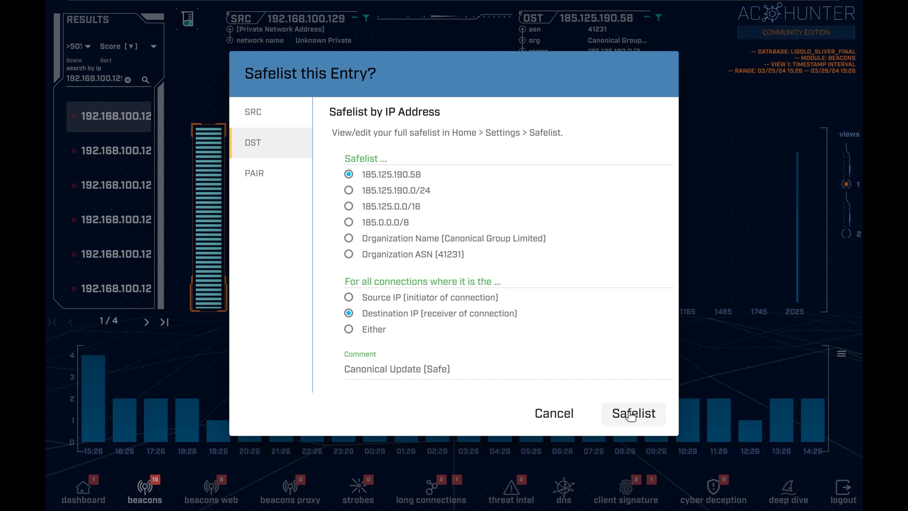
{"action": "left_click", "coordinate": [633, 413]}
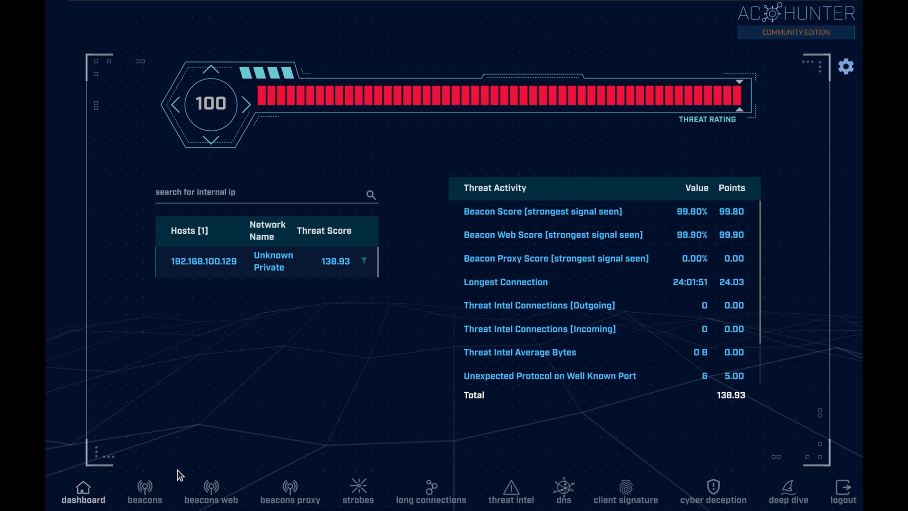
{"action": "mouse_move", "coordinate": [431, 489]}
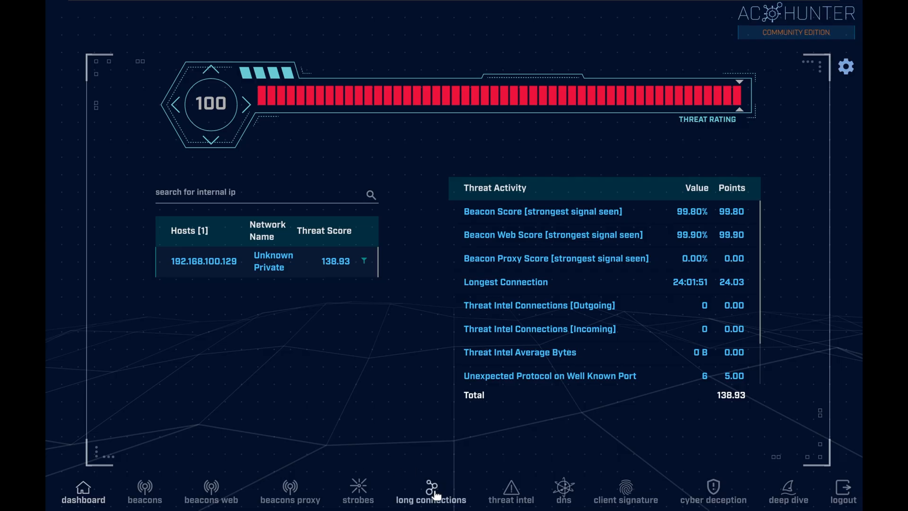
Show long connections, revealing the 24:01:51 connection to 143.198.3.13
{"action": "left_click", "coordinate": [431, 491]}
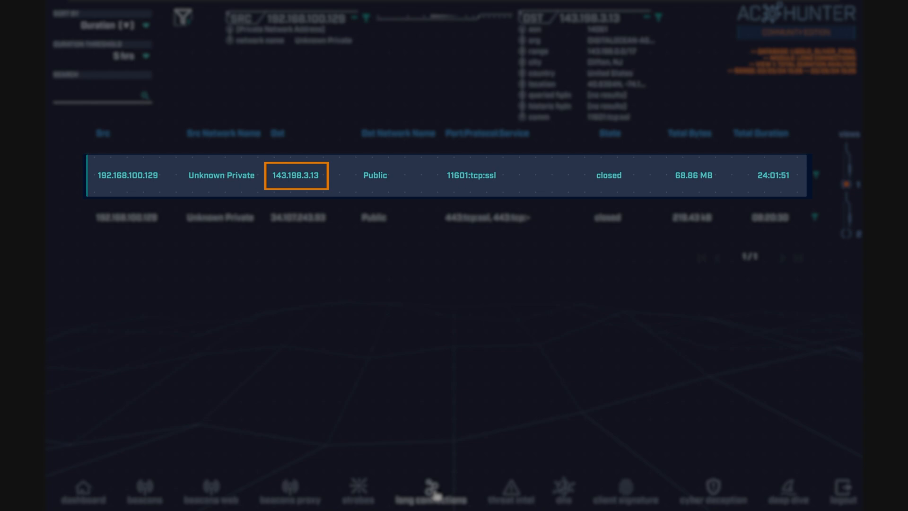
Review destination details for 143.198.3.13: DigitalOcean, Clifton NJ, port 11601
{"action": "left_click", "coordinate": [295, 175]}
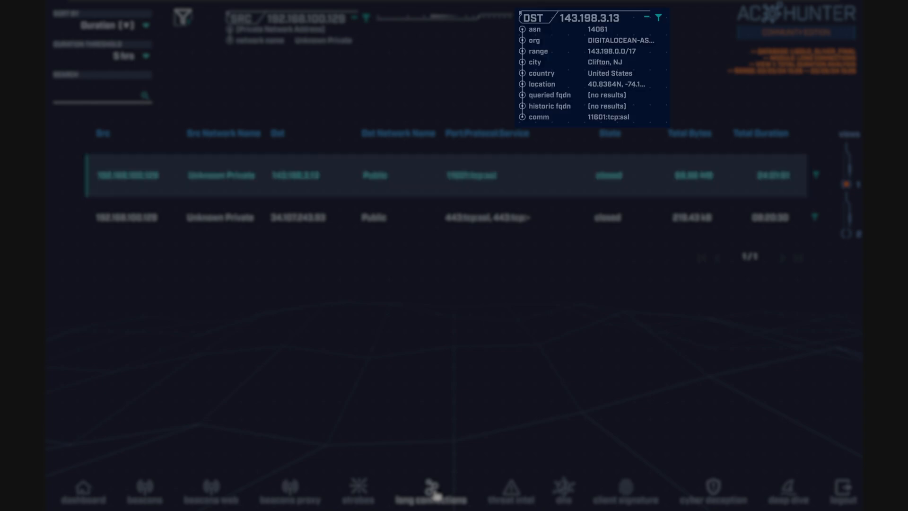
{"action": "left_click", "coordinate": [619, 40]}
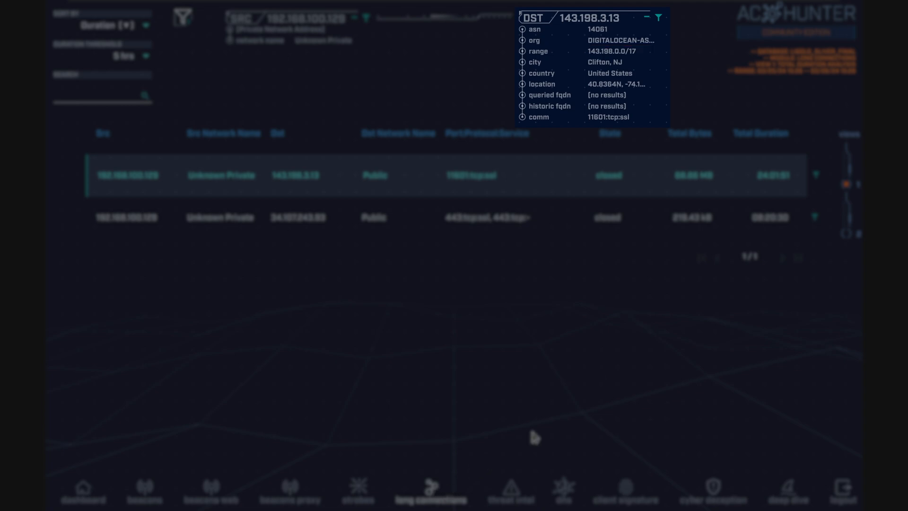
{"action": "left_click", "coordinate": [658, 17]}
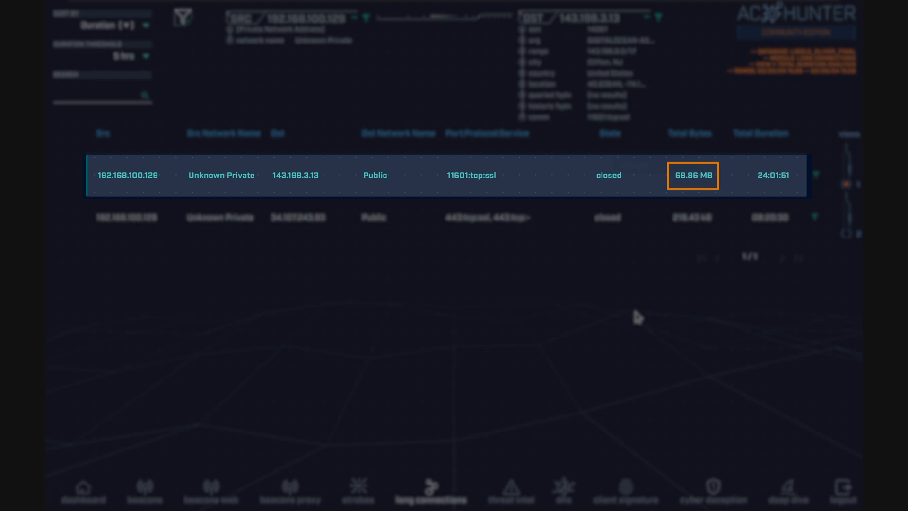
Search Google for 'port 11601' in a browser
{"action": "left_click", "coordinate": [470, 175]}
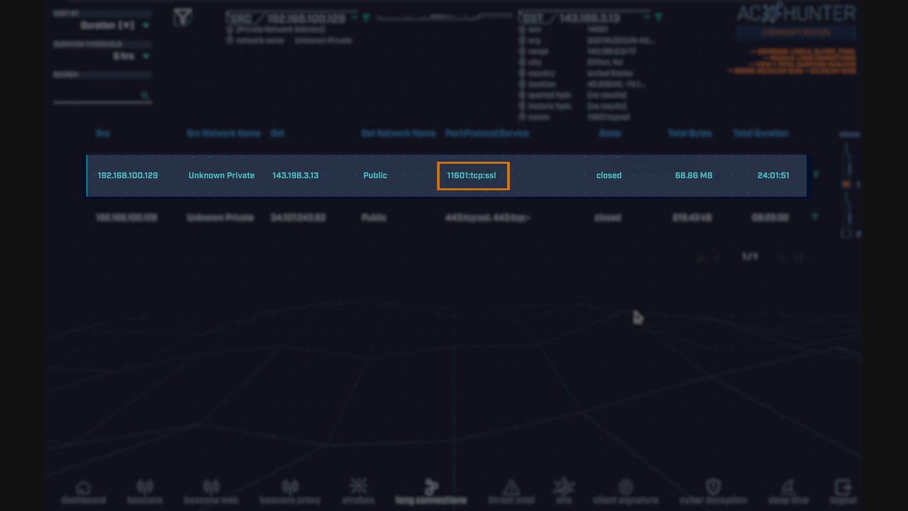
{"action": "type", "text": "port 11601"}
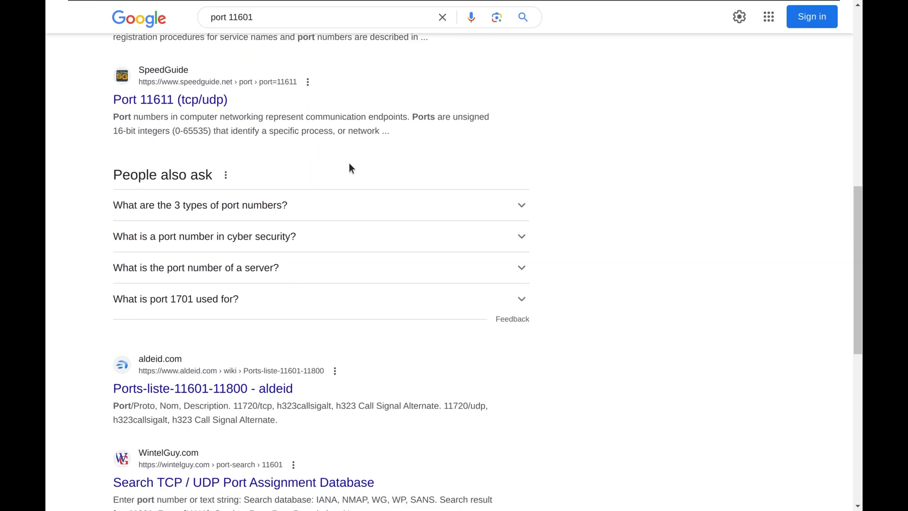
Open the Ligolo-ng result, then the Darktrace Ivanti post-exploitation article mentioning port 11601
{"action": "scroll", "scroll_direction": "down", "scroll_amount": 3}
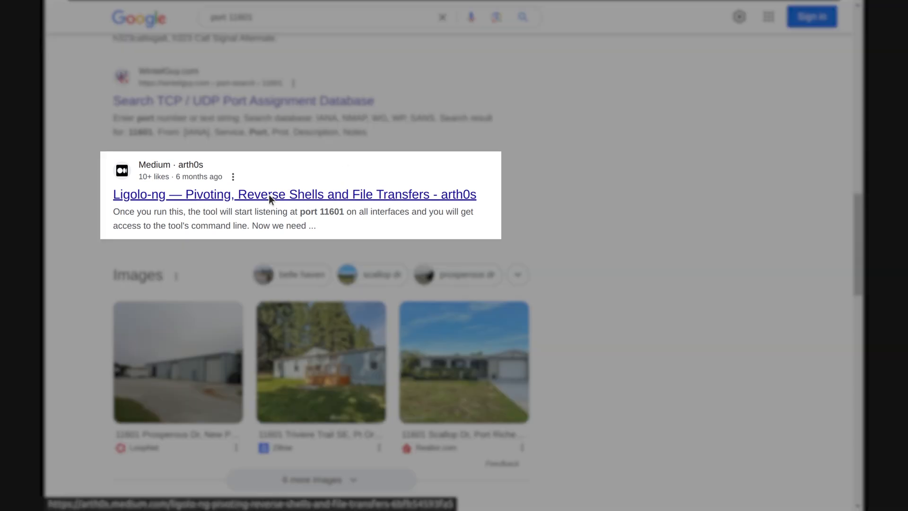
{"action": "left_click", "coordinate": [294, 194]}
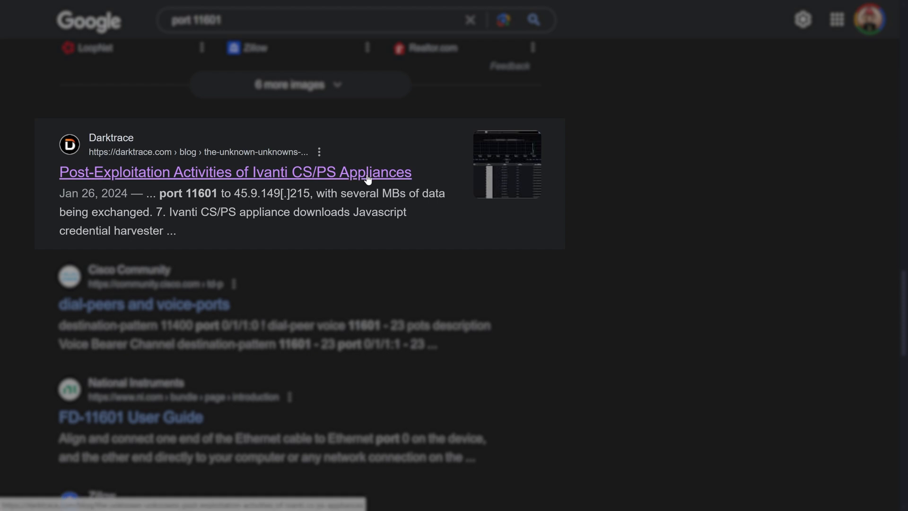
{"action": "left_click", "coordinate": [236, 172]}
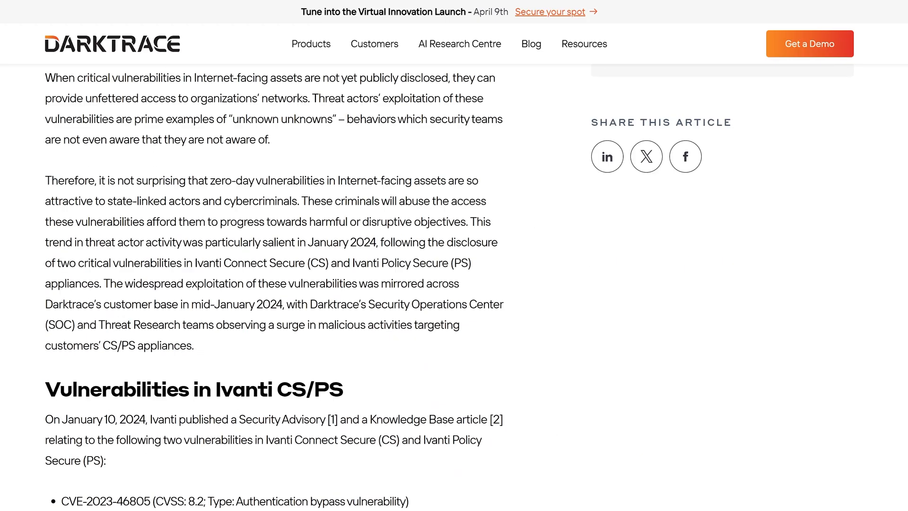
{"action": "scroll", "scroll_direction": "down", "scroll_amount": 3}
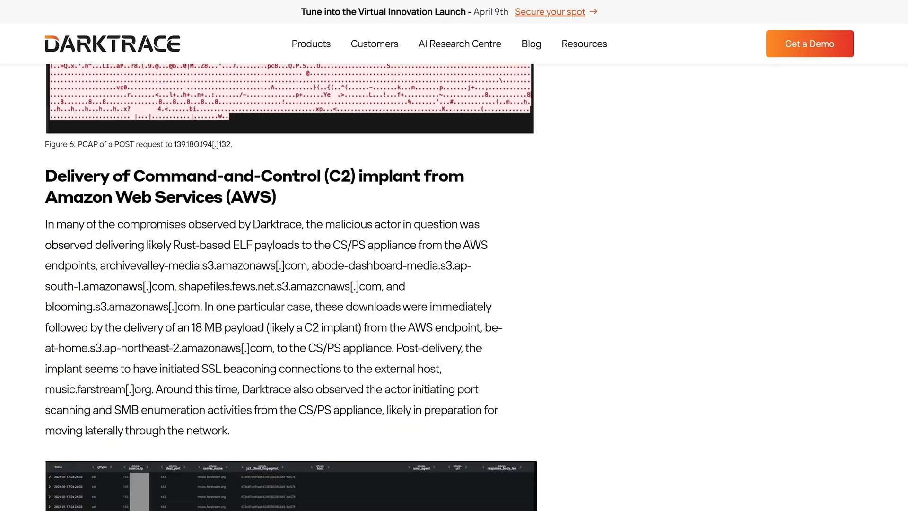